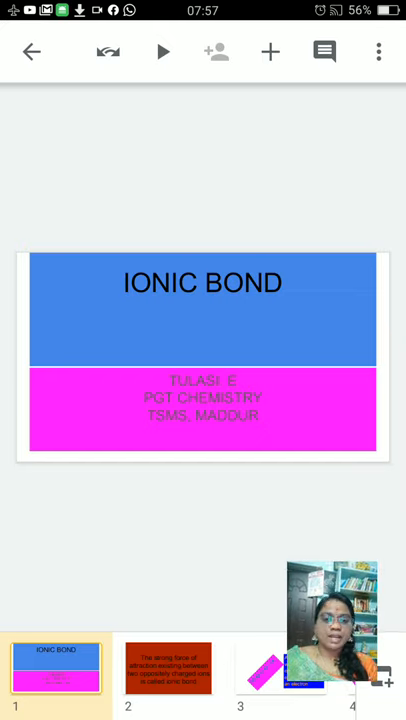
Show the slide explaining why an atom loses or gains electrons for stability.
left_click(168, 664)
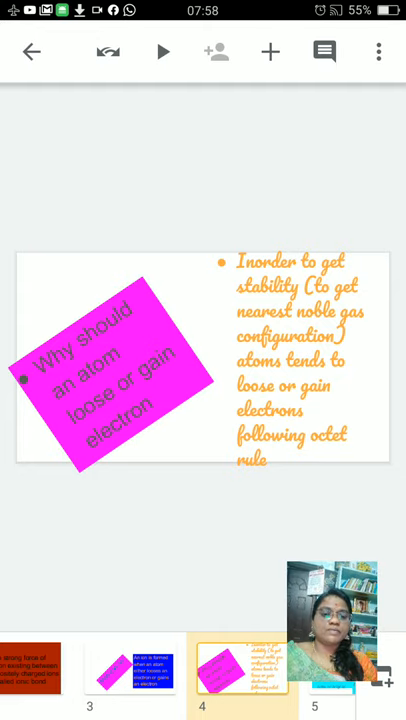
scroll("left", 3)
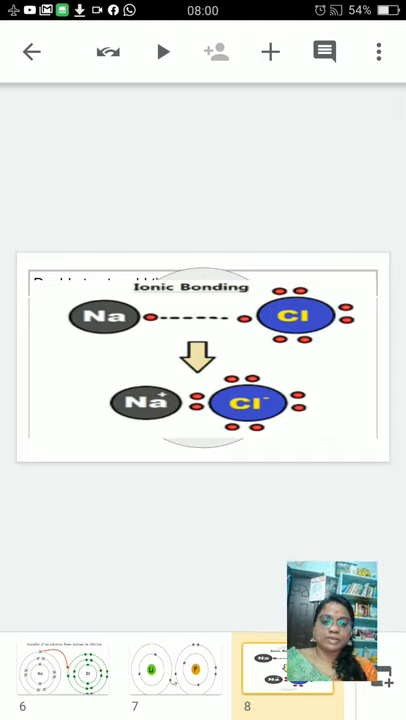
Show slide 9 describing ionic bonds as electrovalent bonds formed by complete electron transfer.
left_click(172, 670)
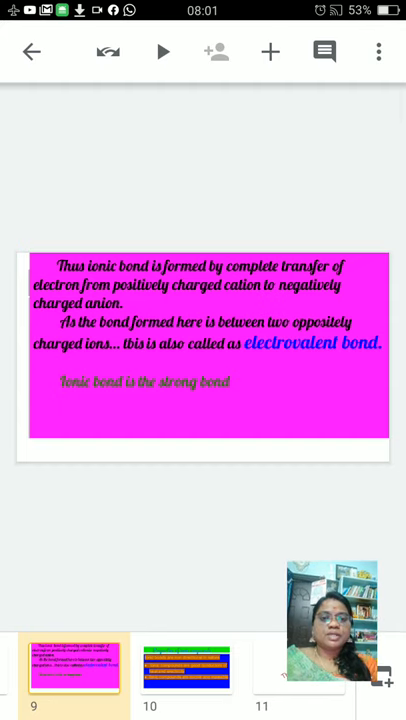
Show slide 10 listing ionic compounds as non-directional, conductive, ductile and malleable.
left_click(186, 668)
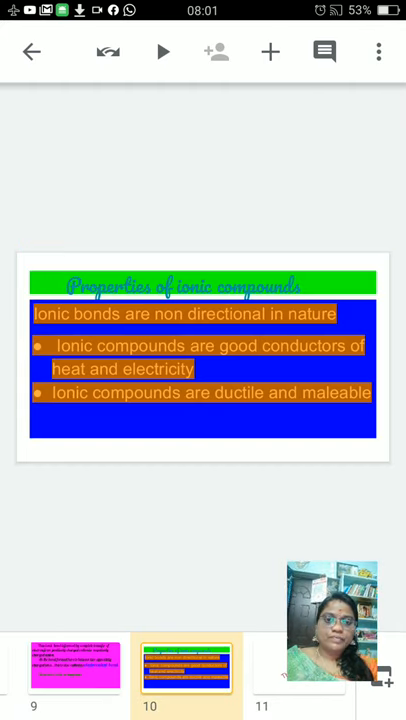